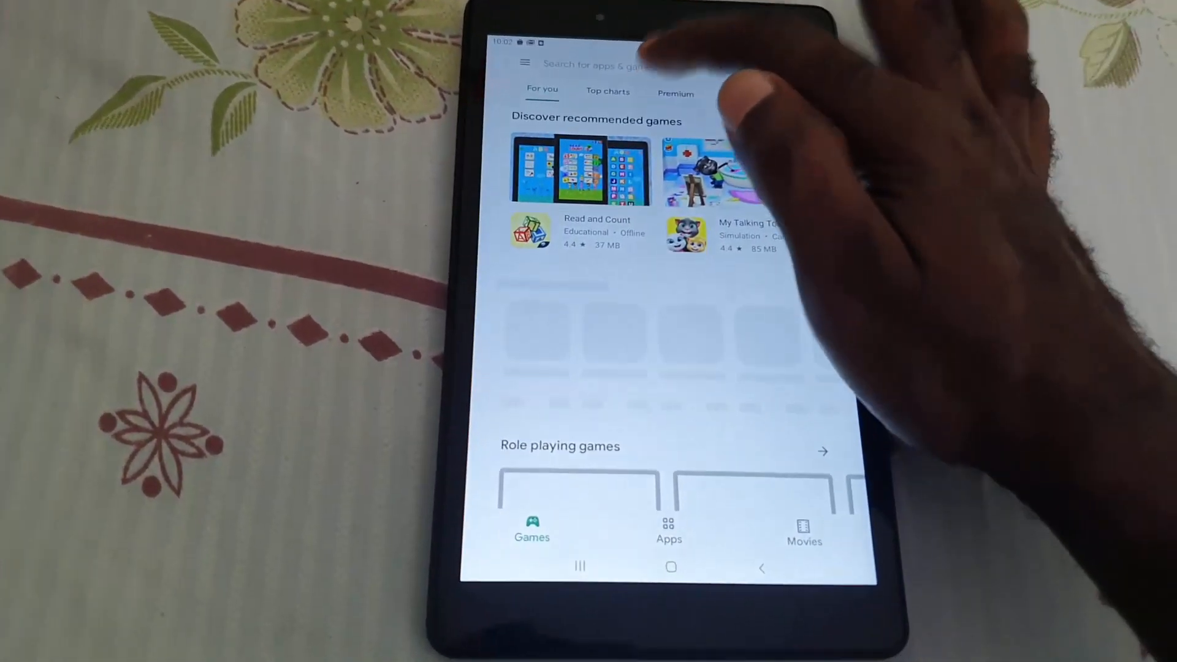
Search the Play Store for 'fortnite' from the top search bar
click(594, 64)
text(fortnit)
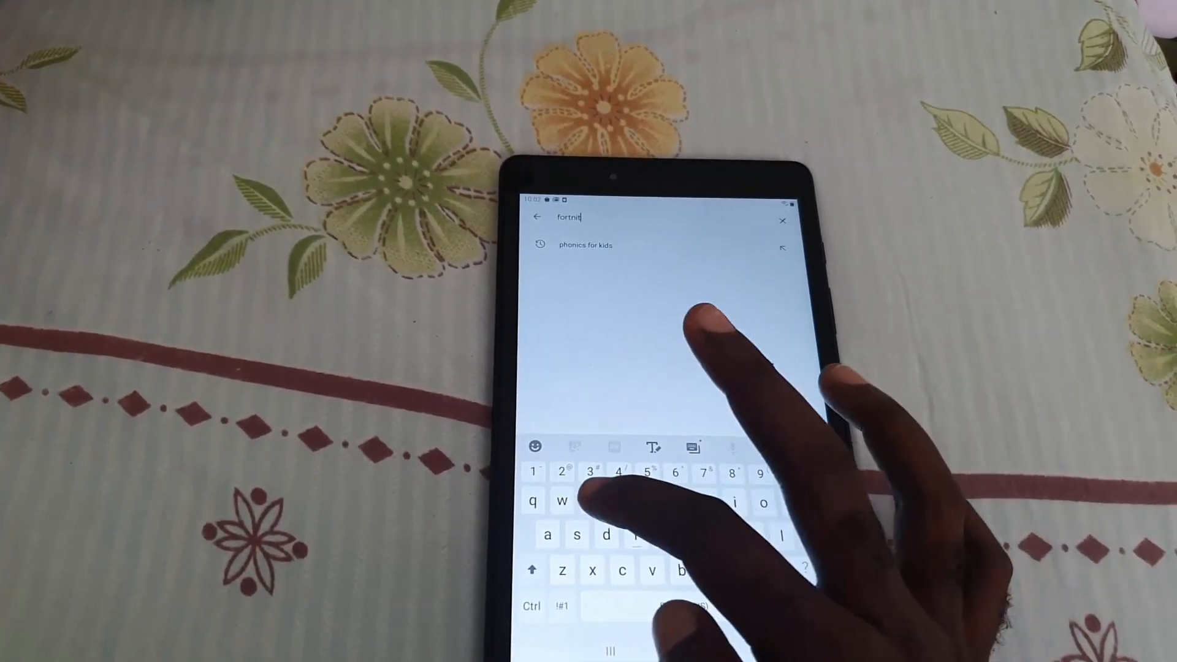
Finish typing 'fortnite', abandon Play Store and launch the Galaxy Store from the home screen
text(e)
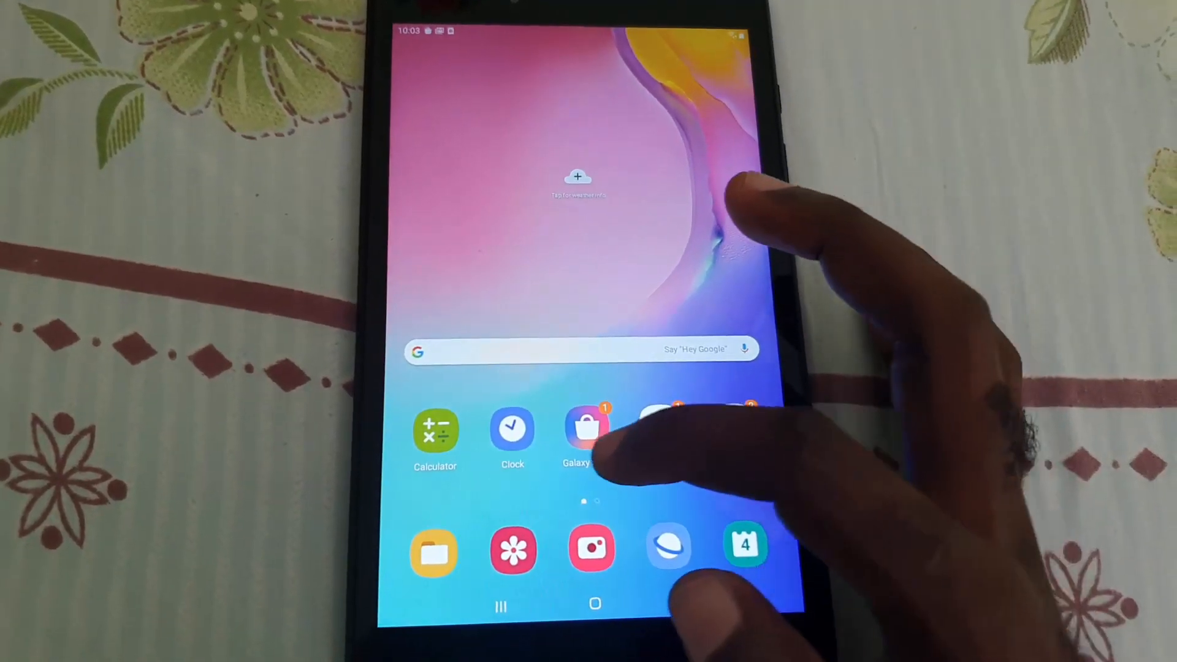
click(588, 428)
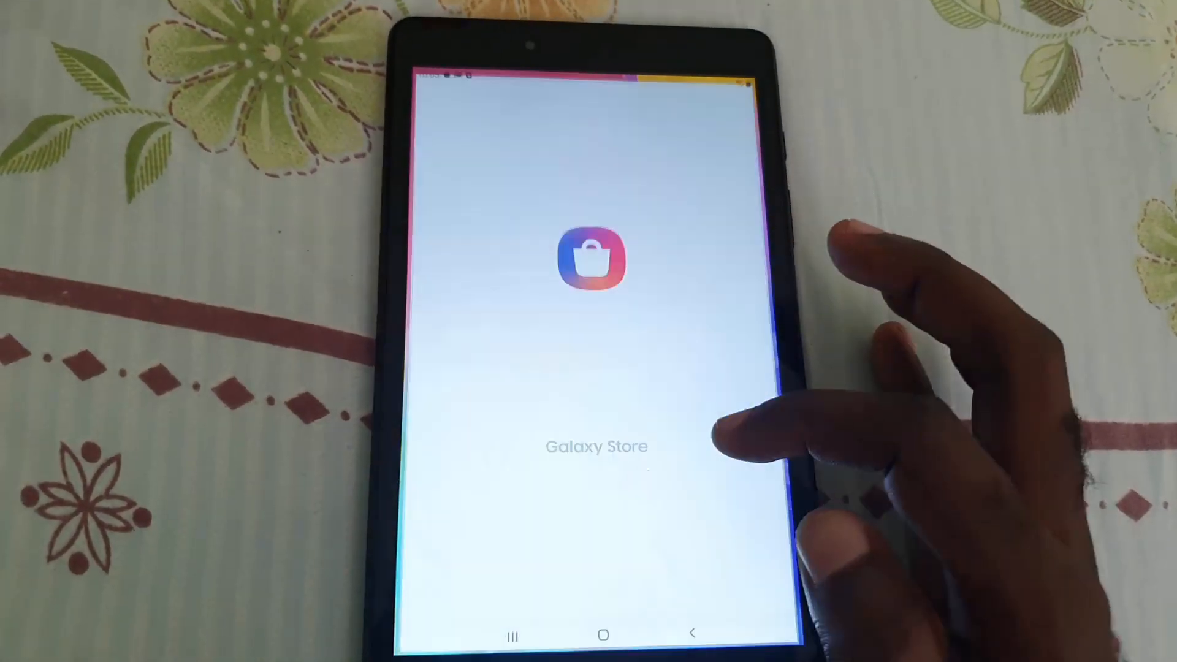